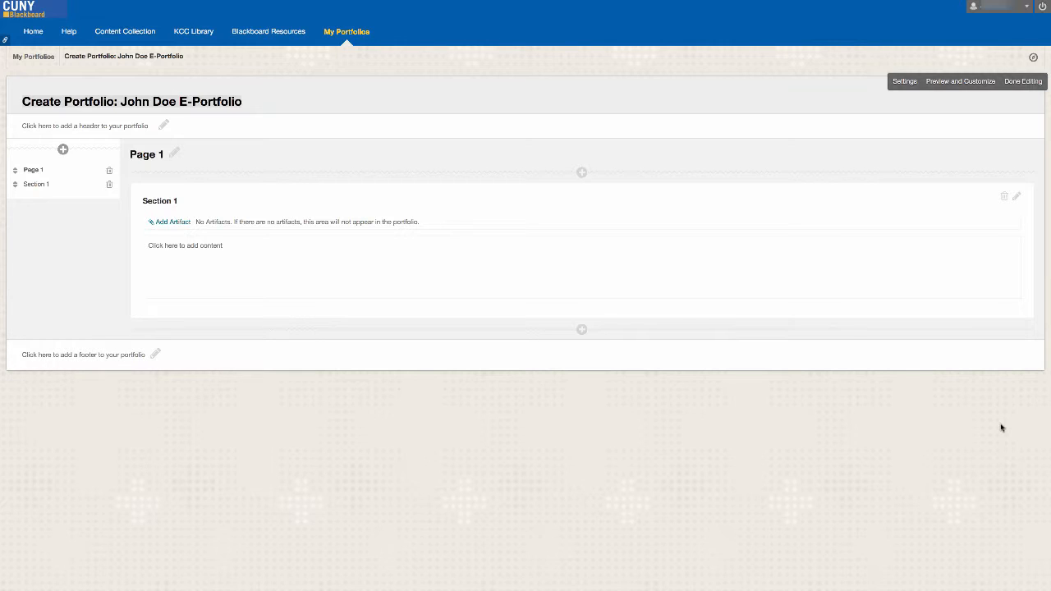
pyautogui.moveTo(888, 398)
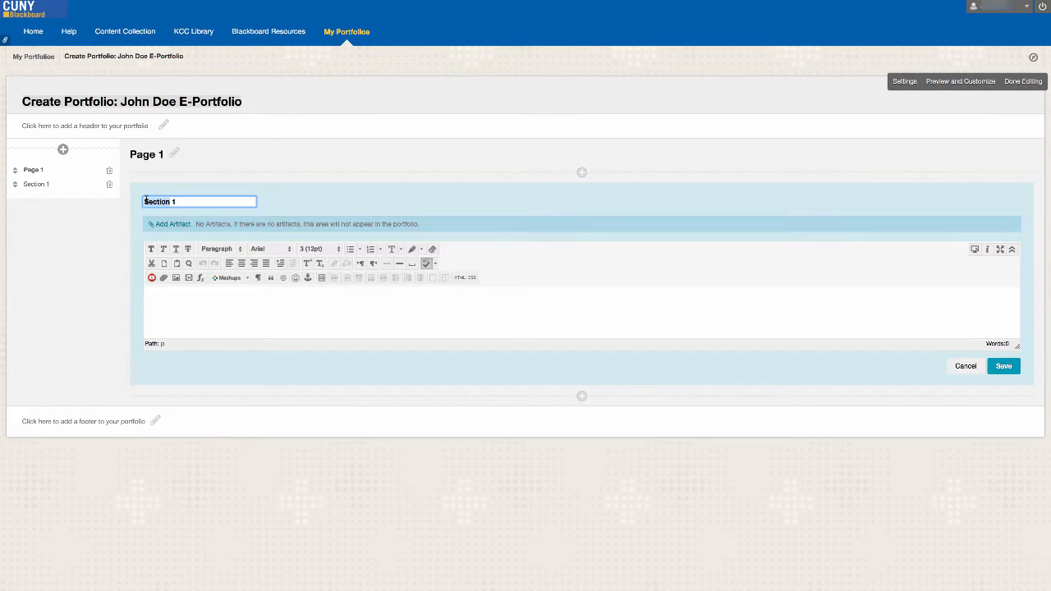
# Step: Retitle the portfolio's Section 1 as 'Syllabus' and save the new title
pyautogui.write('Syllabu')
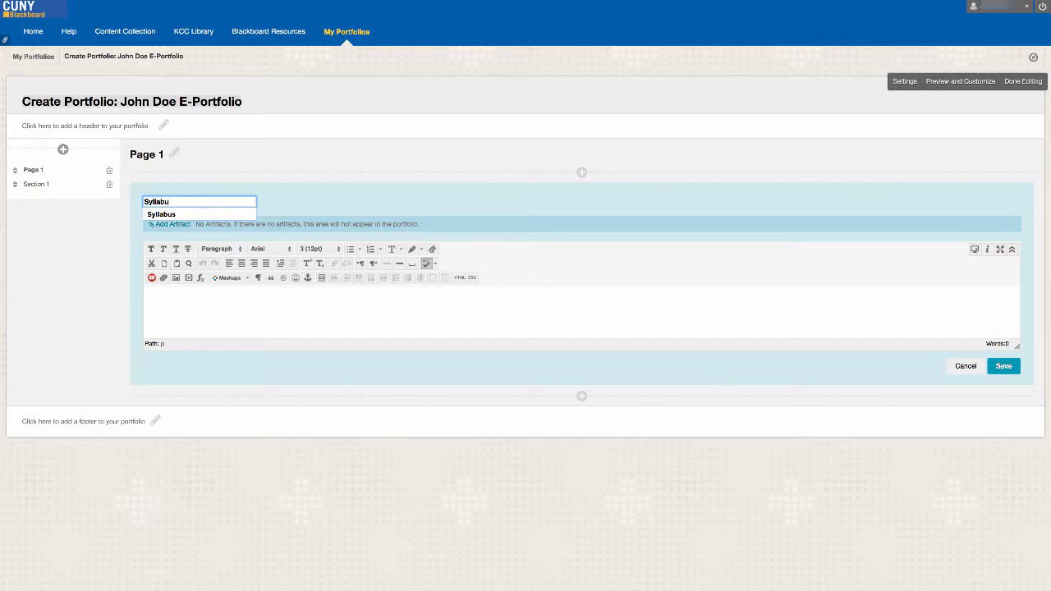
pyautogui.write('s')
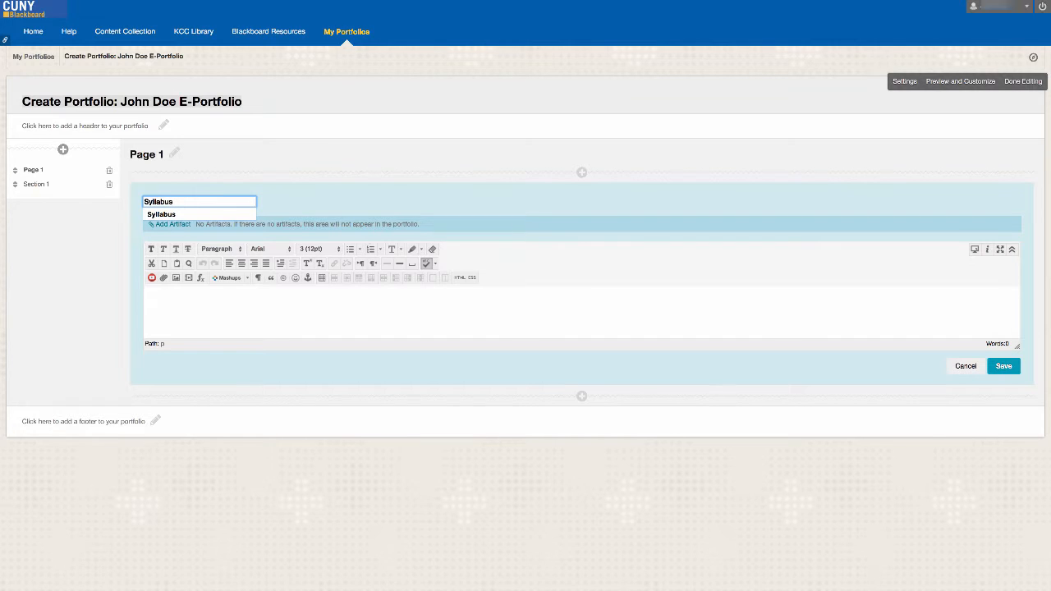
pyautogui.click(1003, 366)
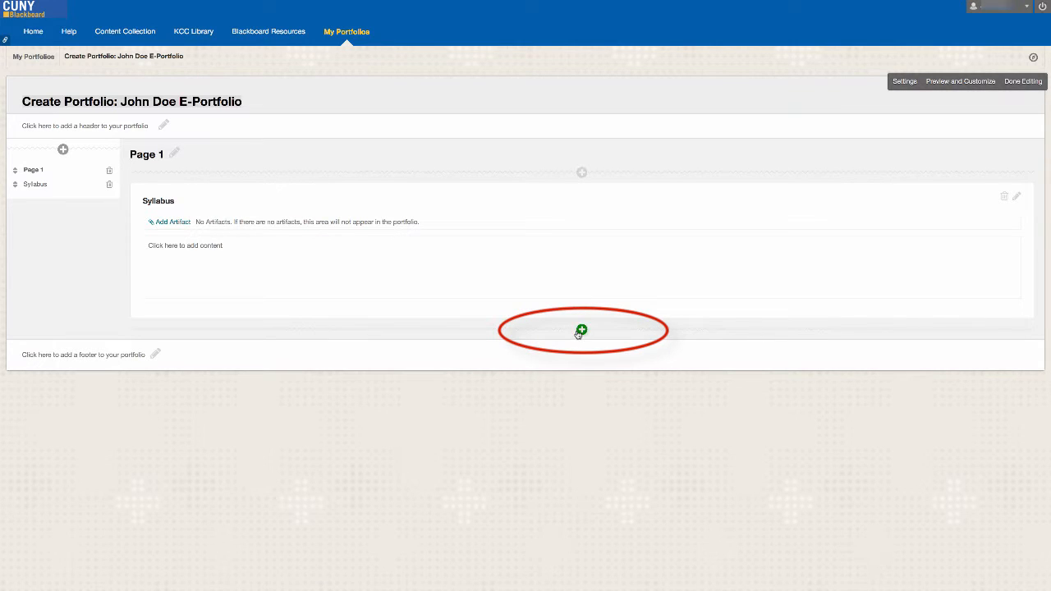
# Step: Insert Section 2 below Syllabus, titled 'Sample Assignments', and save it
pyautogui.click(582, 331)
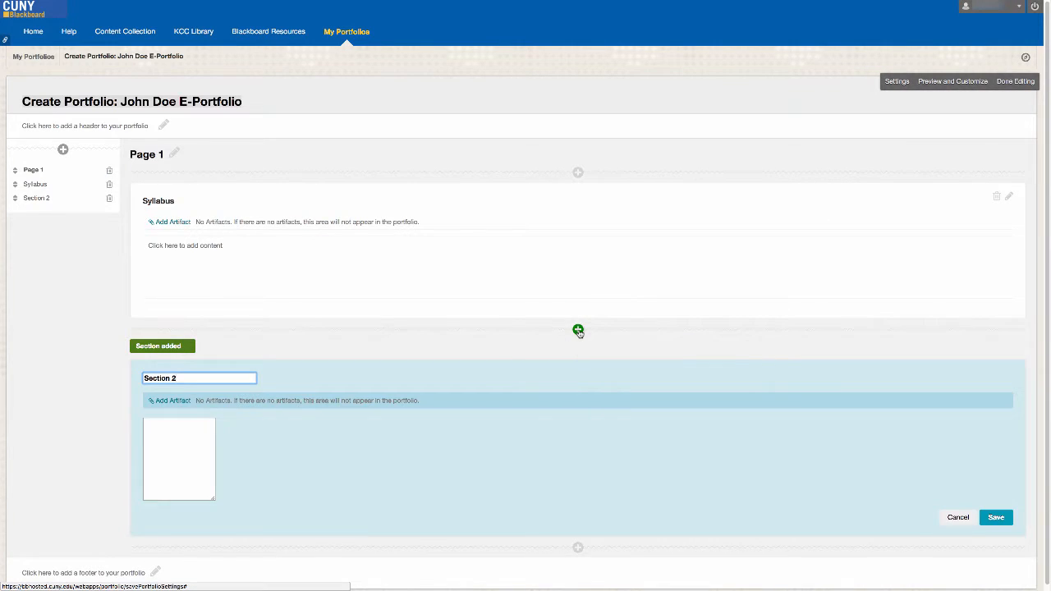
pyautogui.click(179, 459)
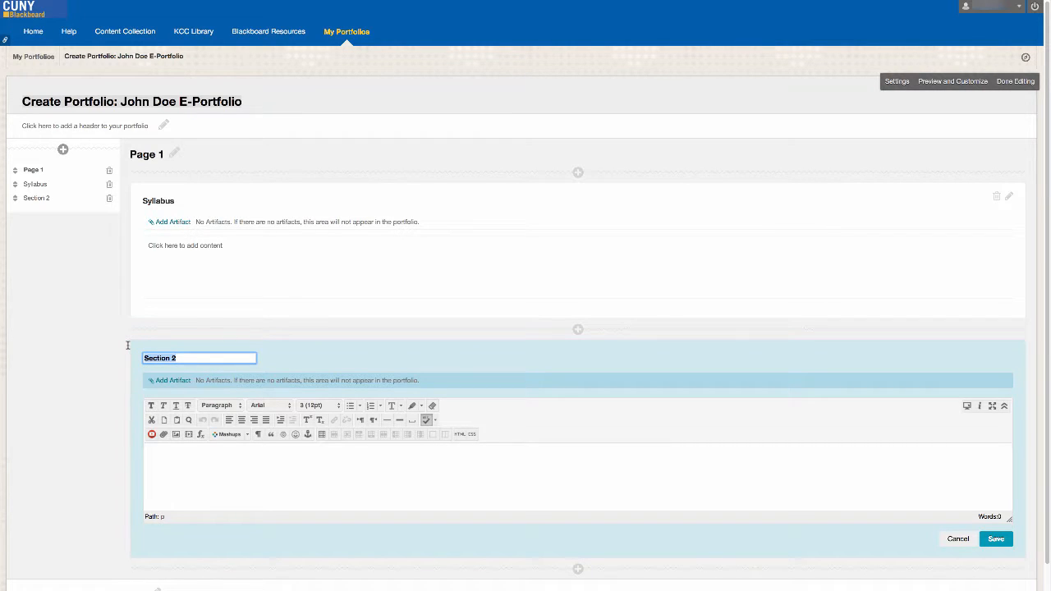
pyautogui.write('Sample Assignments')
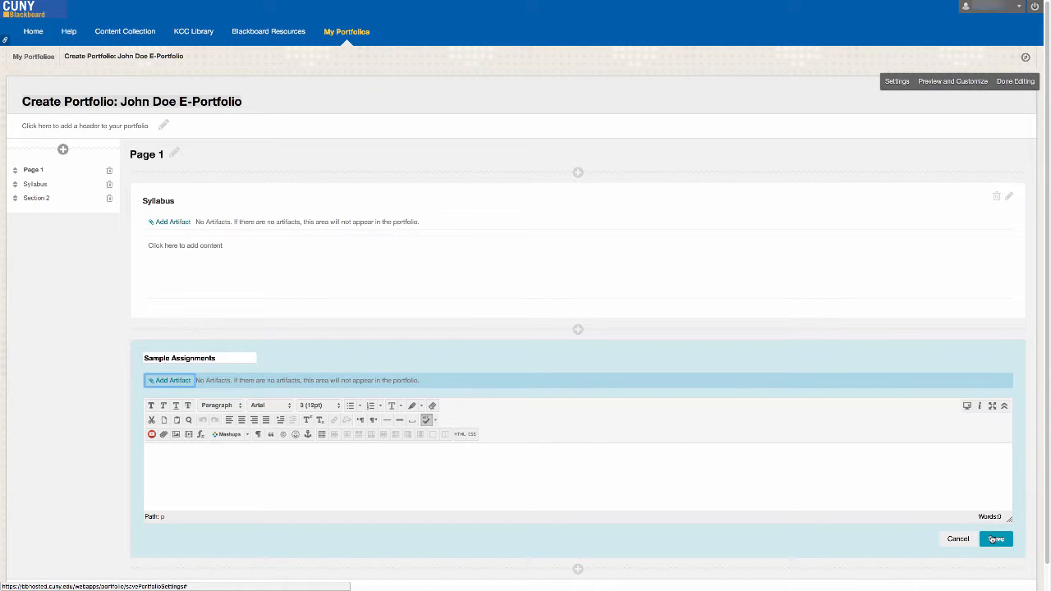
pyautogui.click(997, 538)
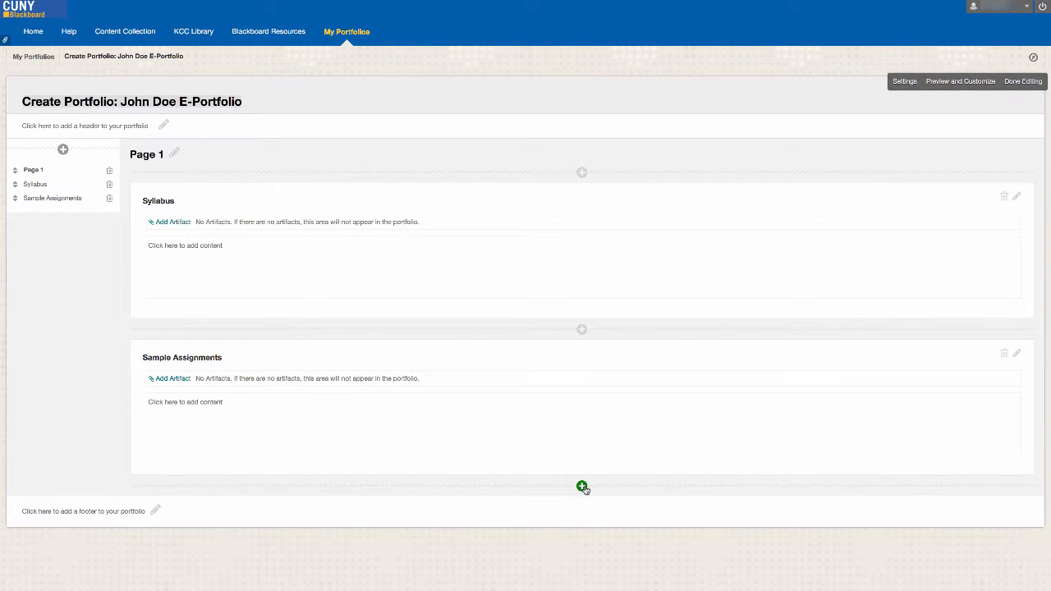
# Step: Insert Section 3 below Sample Assignments, titled 'Reflective Statement', and save it
pyautogui.click(582, 486)
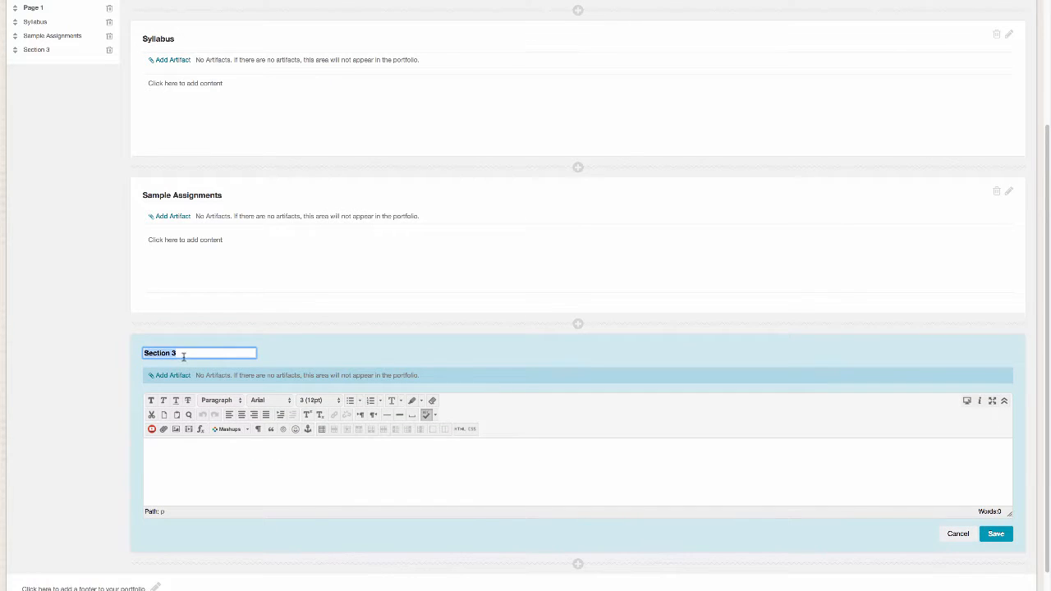
pyautogui.write('Refle')
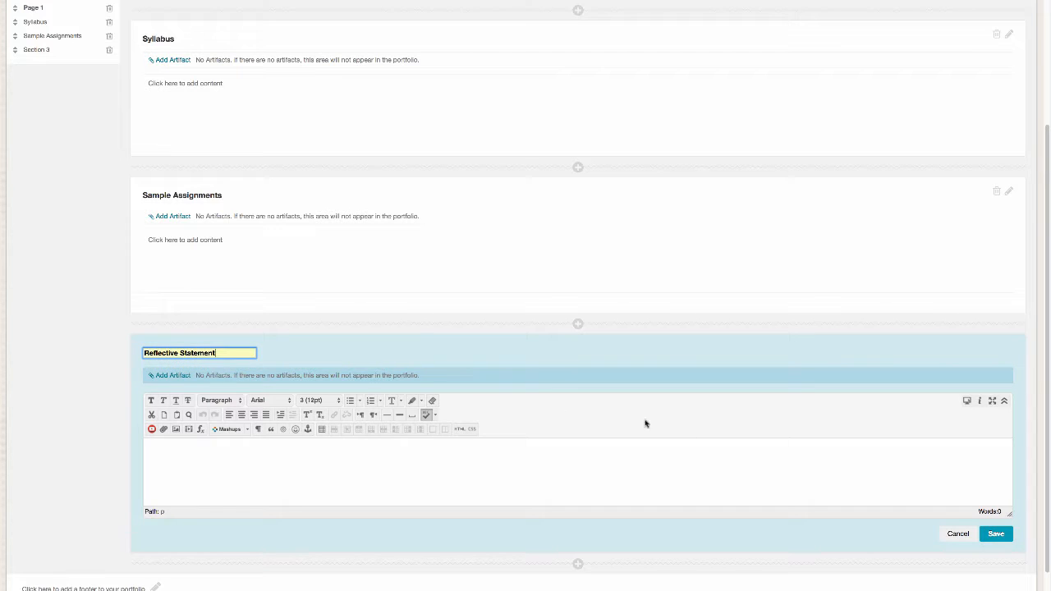
pyautogui.click(996, 534)
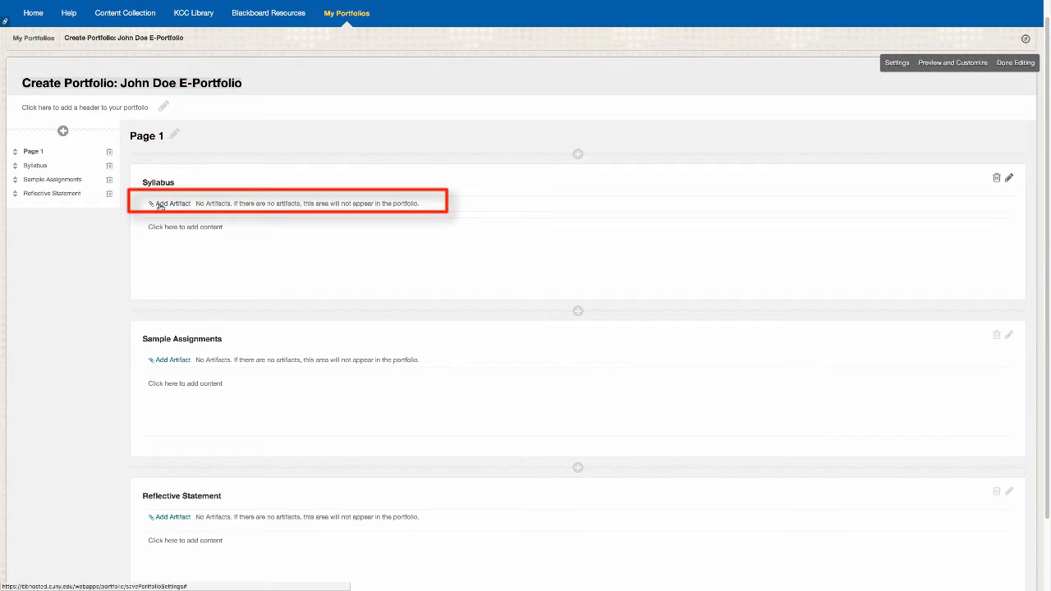
# Step: Start a new personal artifact in the Syllabus section and title it 'Syllabus'
pyautogui.click(172, 204)
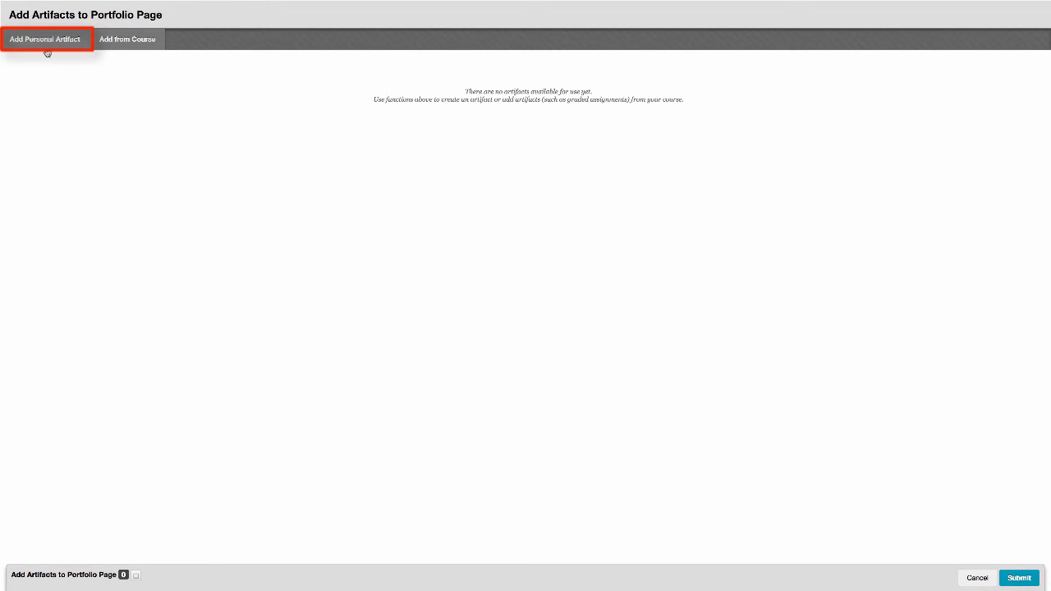
pyautogui.click(47, 38)
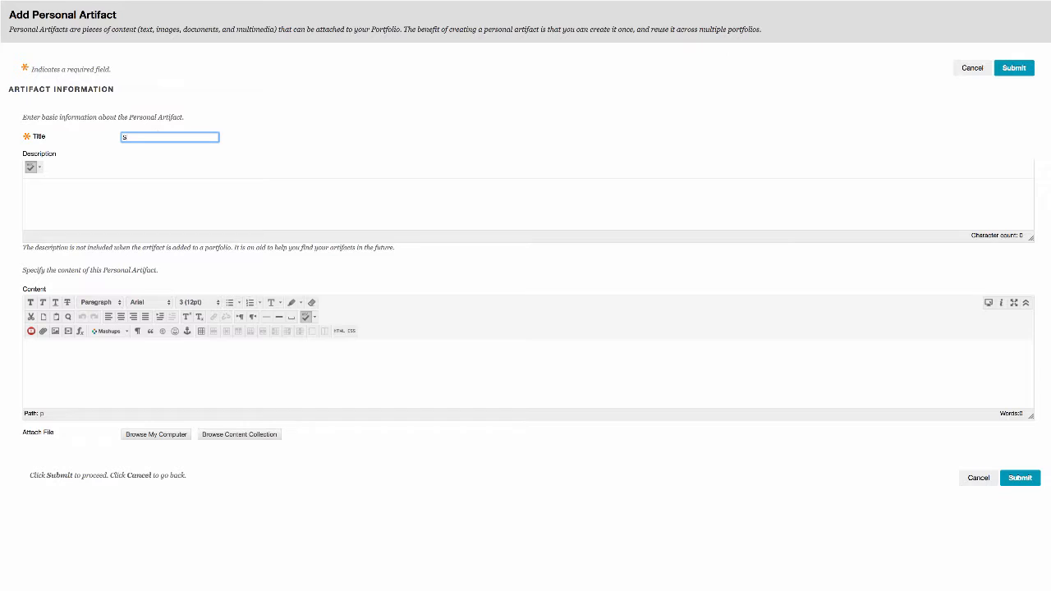
pyautogui.write('yllabus')
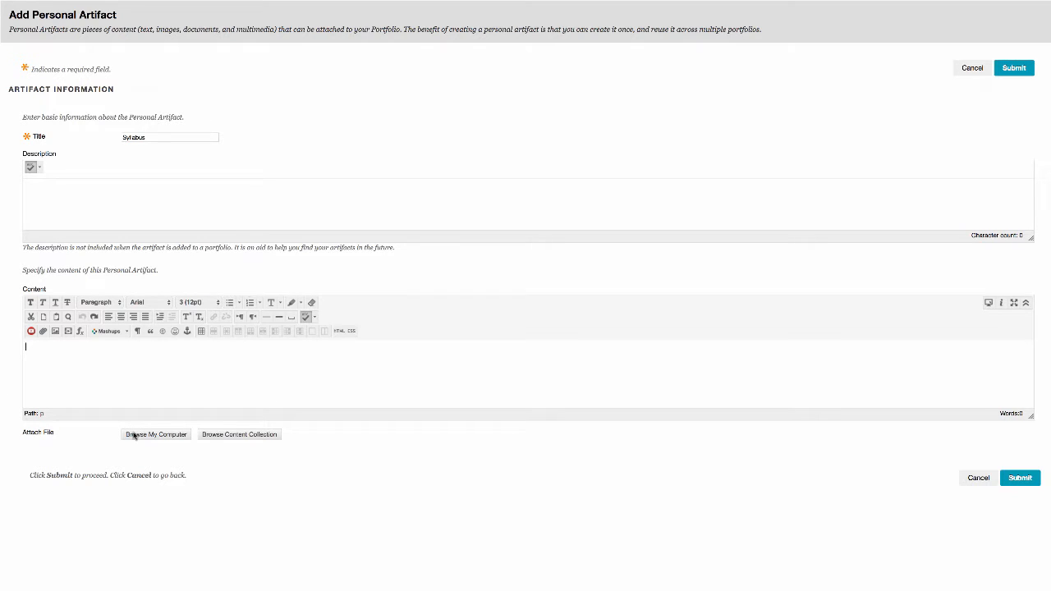
# Step: Attach 1_SPA 1 Syllabus.pdf to the Syllabus artifact and submit it
pyautogui.click(156, 434)
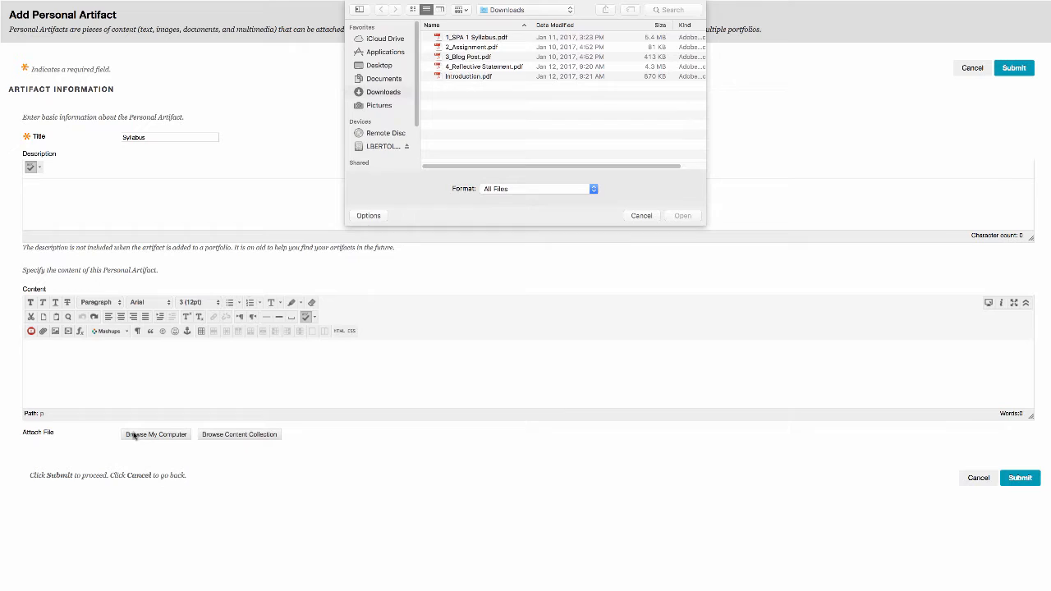
pyautogui.click(683, 216)
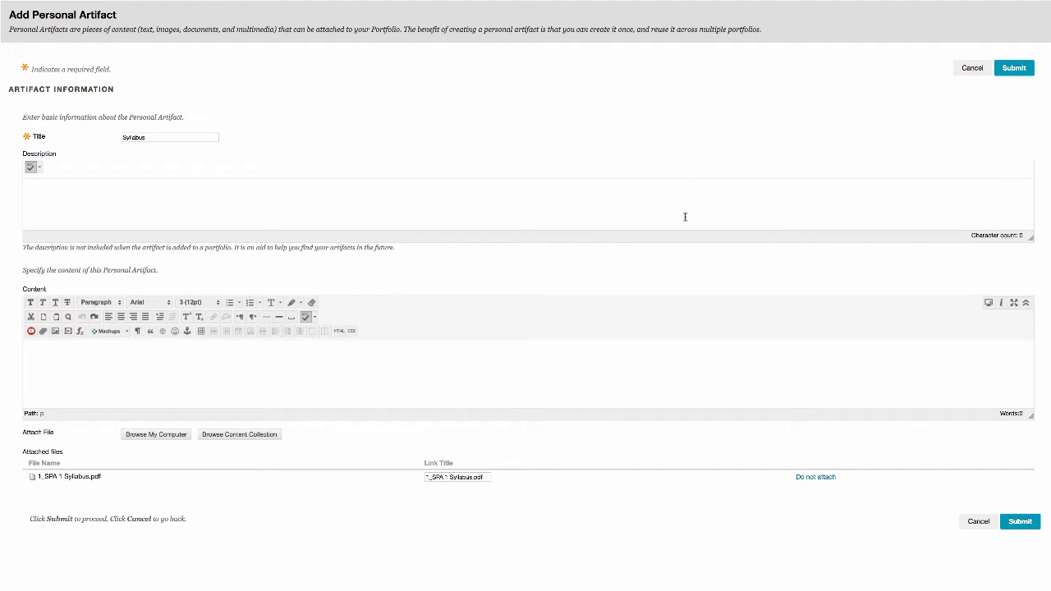
pyautogui.moveTo(965, 486)
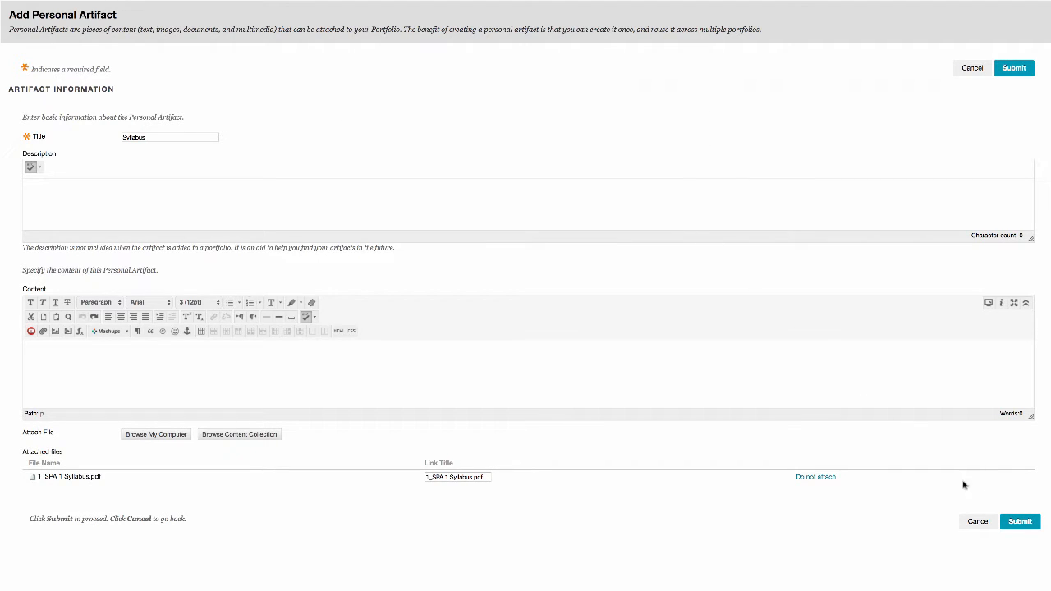
pyautogui.click(1020, 522)
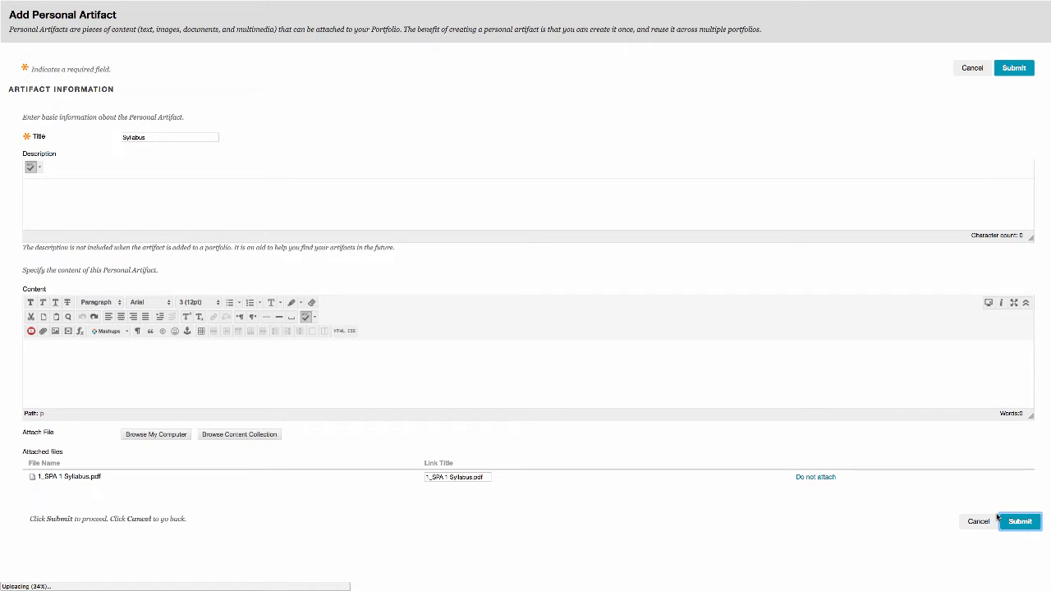
pyautogui.click(1020, 521)
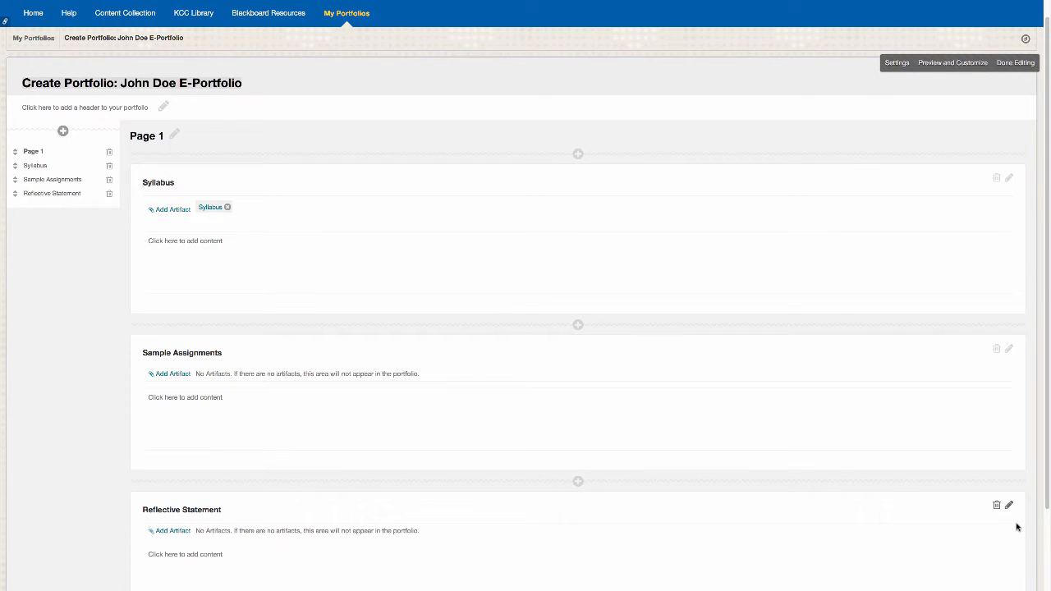
pyautogui.moveTo(914, 508)
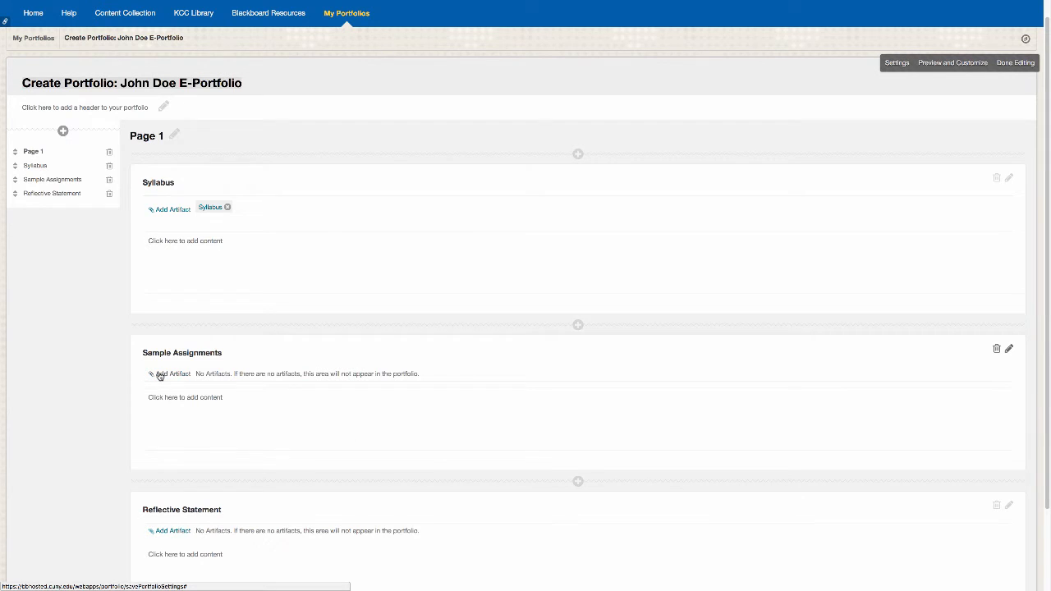
# Step: Begin a Sample Assignments artifact, entering 'Student Submission' and further text
pyautogui.click(172, 373)
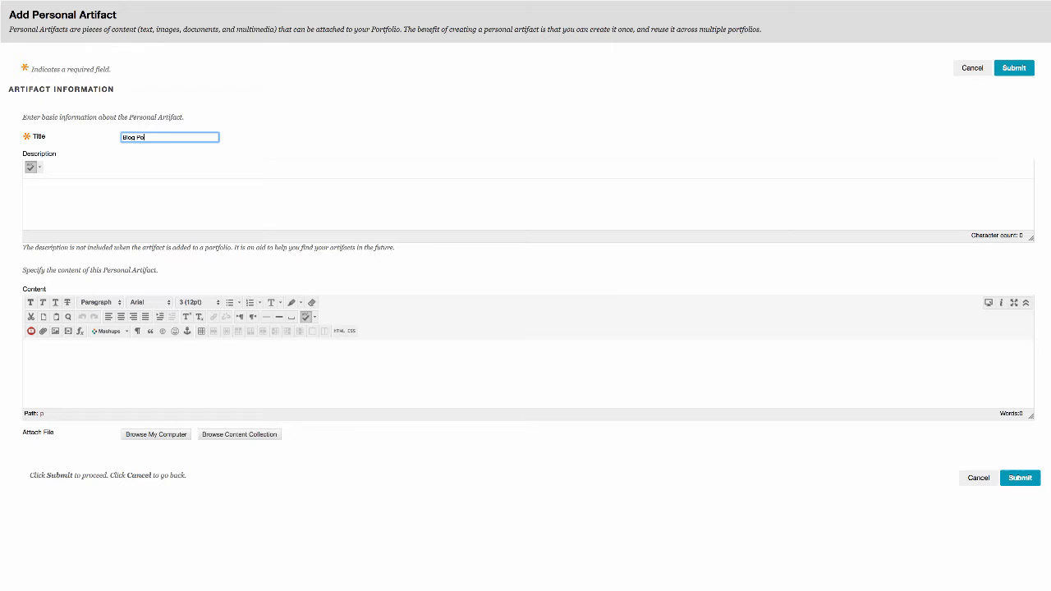
pyautogui.write('Student Submission')
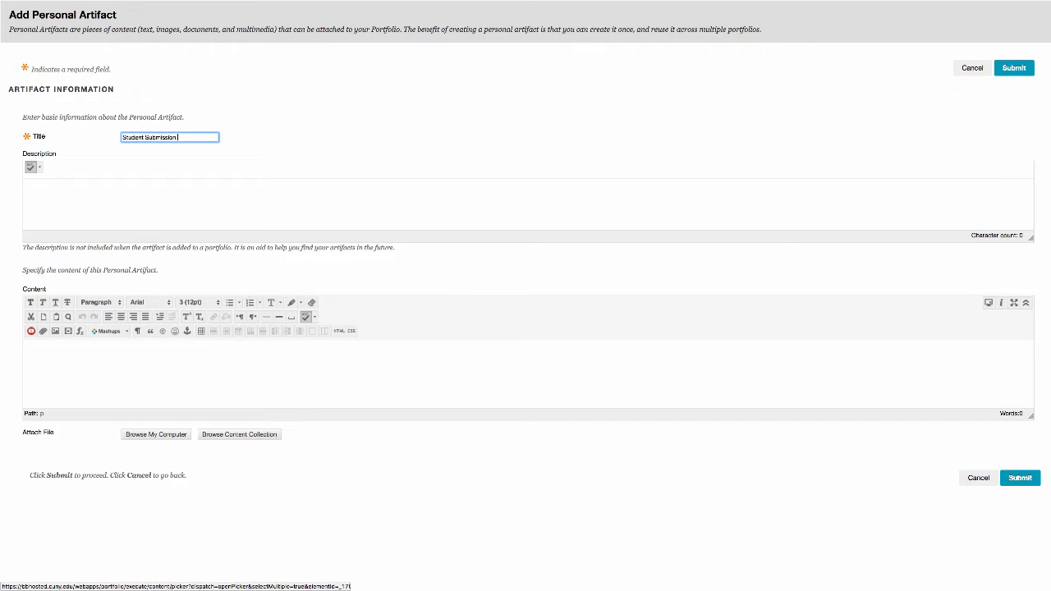
pyautogui.write('Fed')
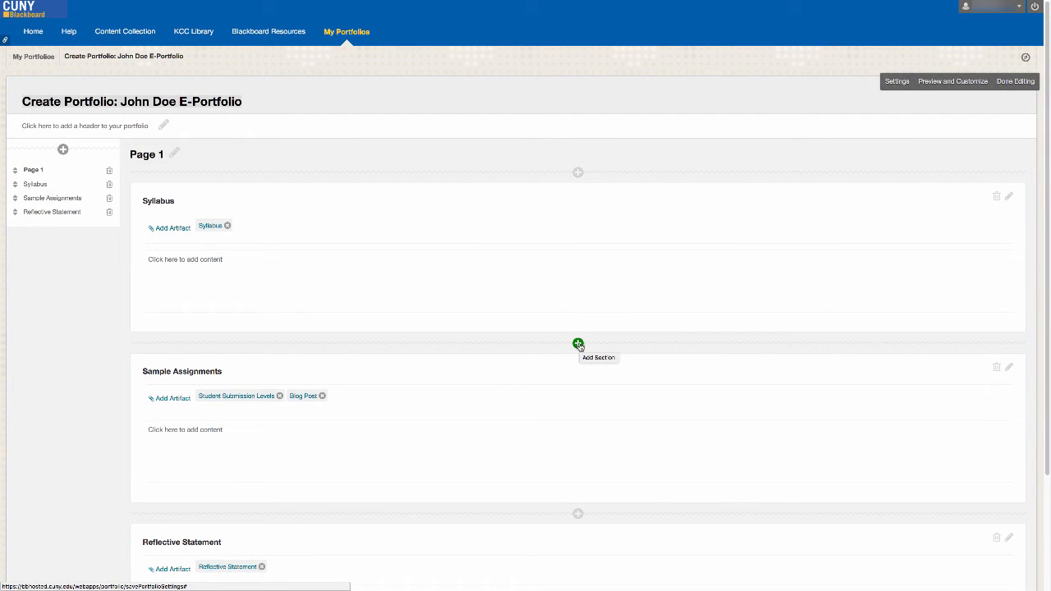
pyautogui.moveTo(578, 172)
pyautogui.write('Intro')
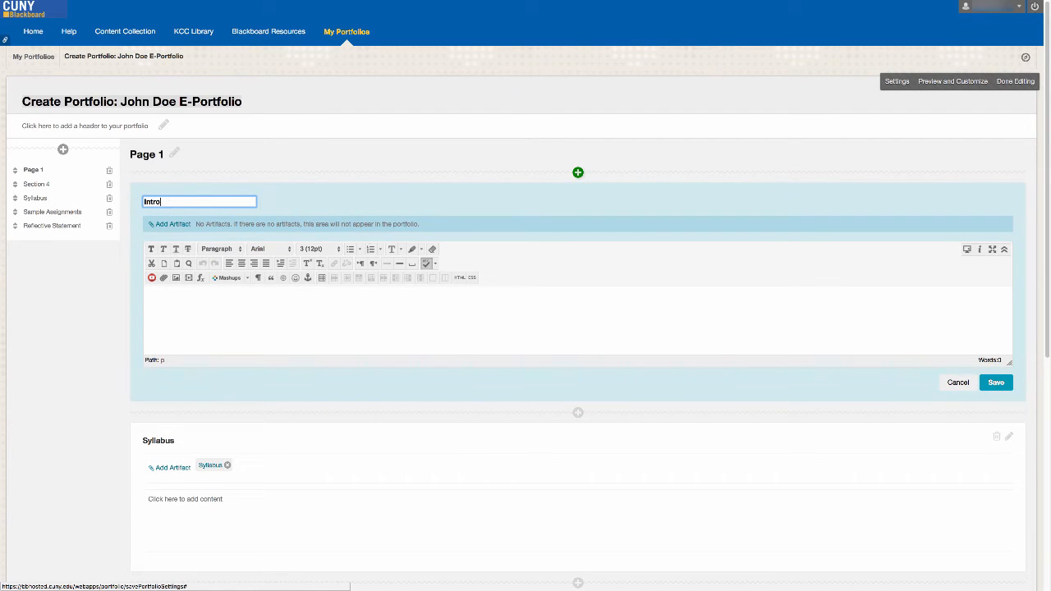
# Step: Save the Introduction section, finish editing the portfolio, and return to the Home page
pyautogui.click(996, 382)
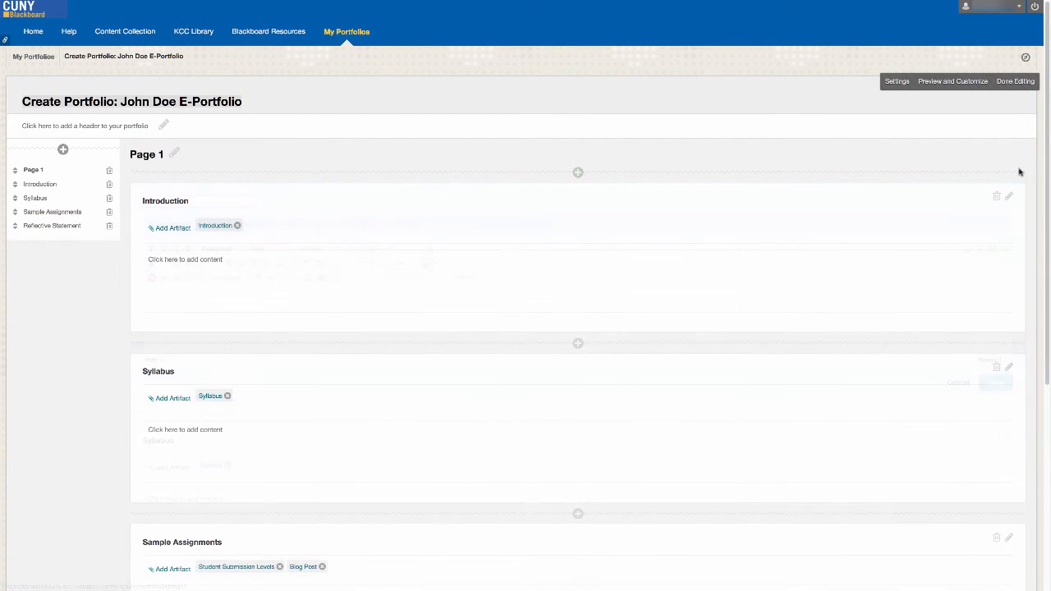
pyautogui.click(1016, 81)
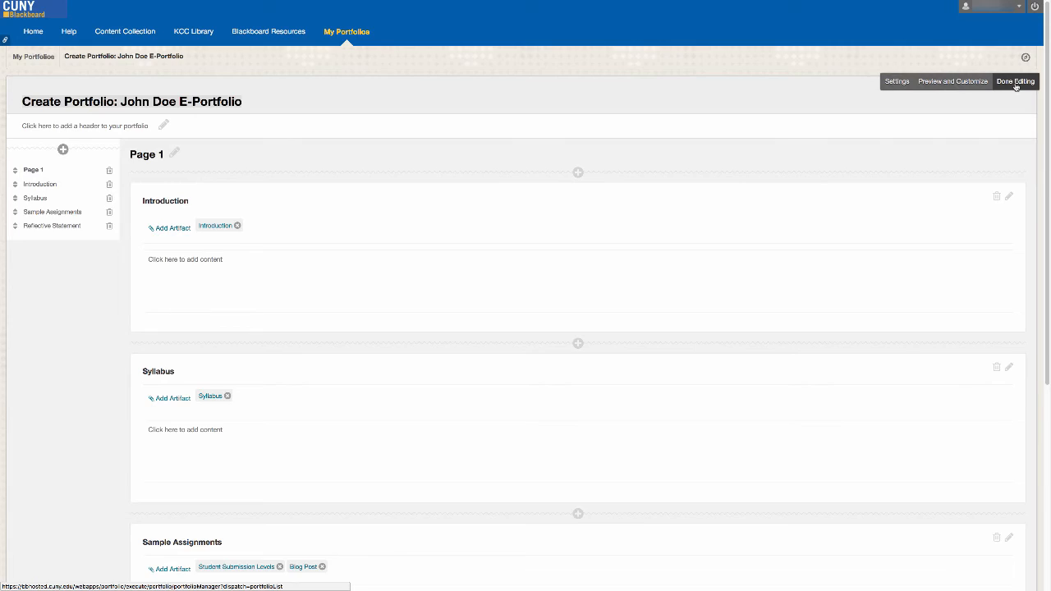
pyautogui.click(1015, 81)
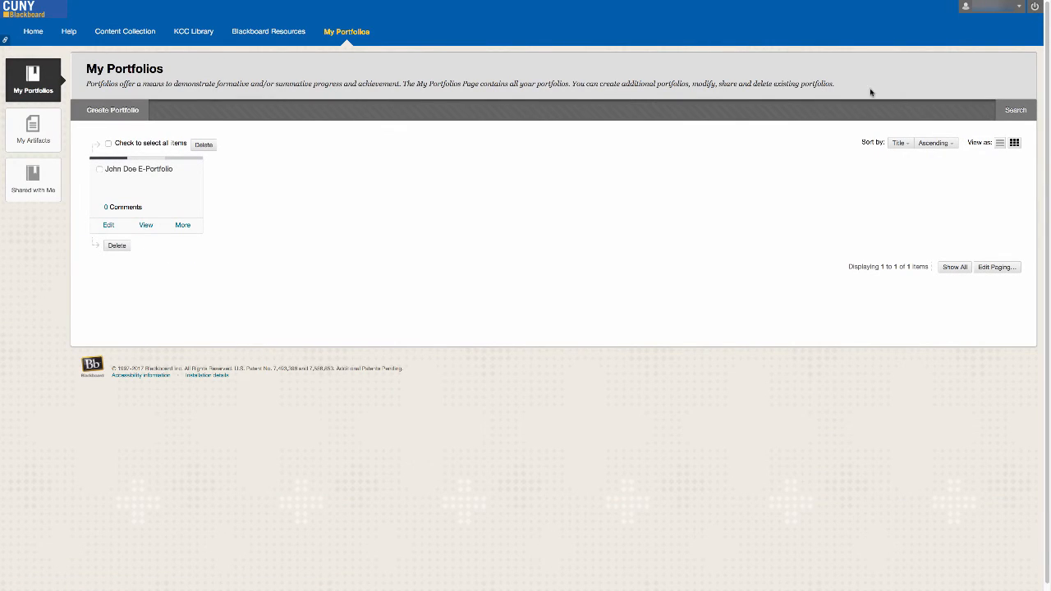
pyautogui.click(32, 31)
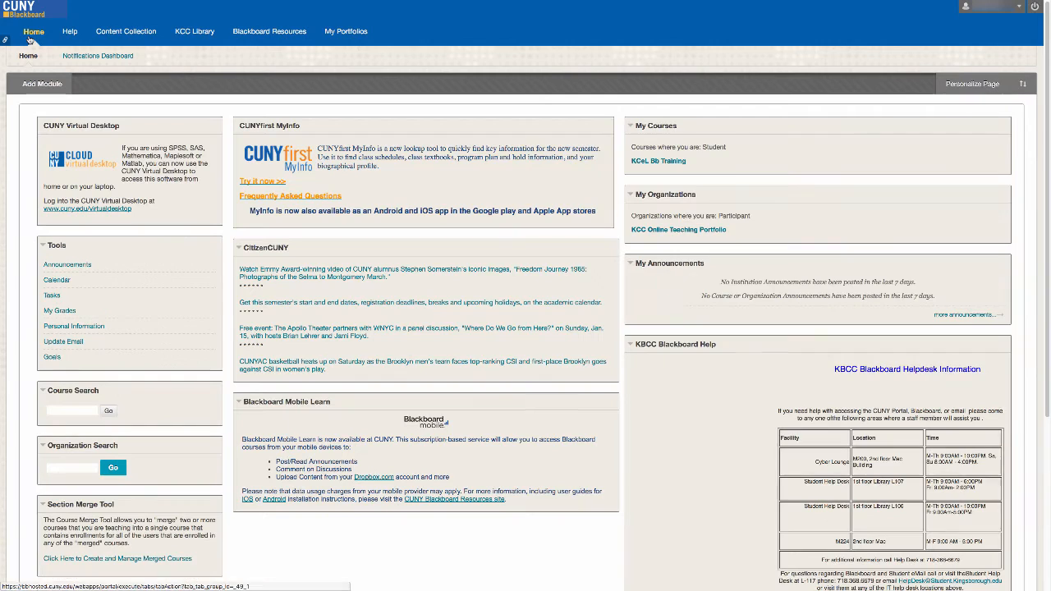